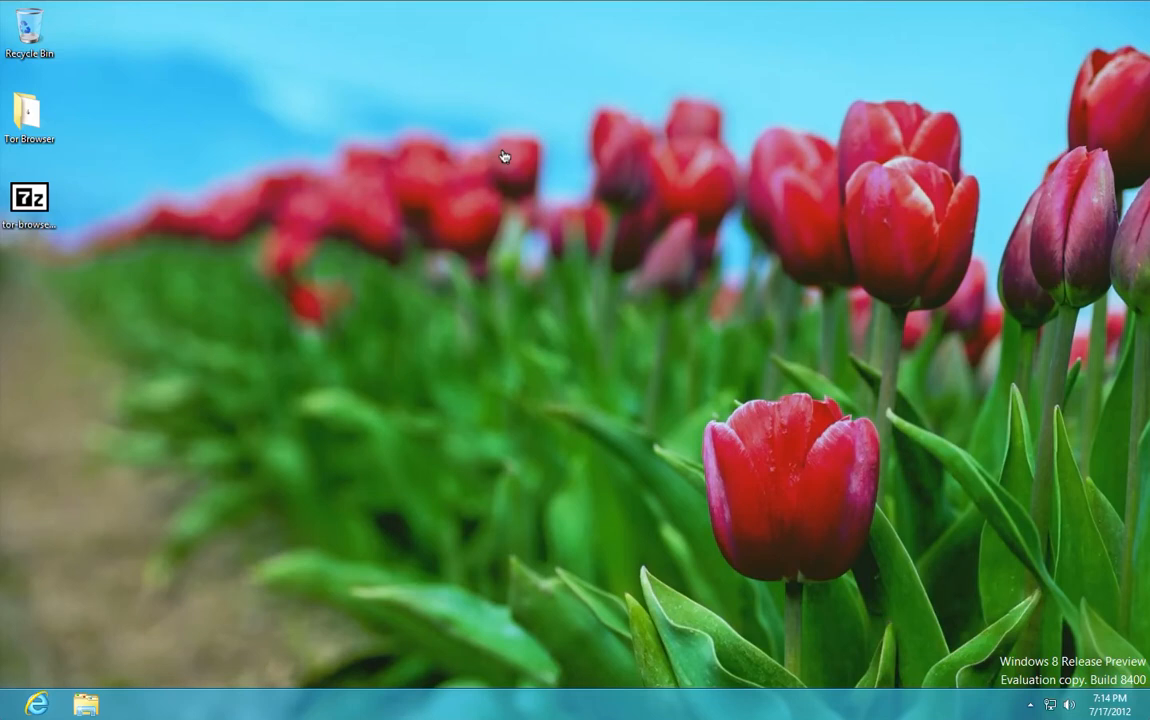
mouse_move(261, 392)
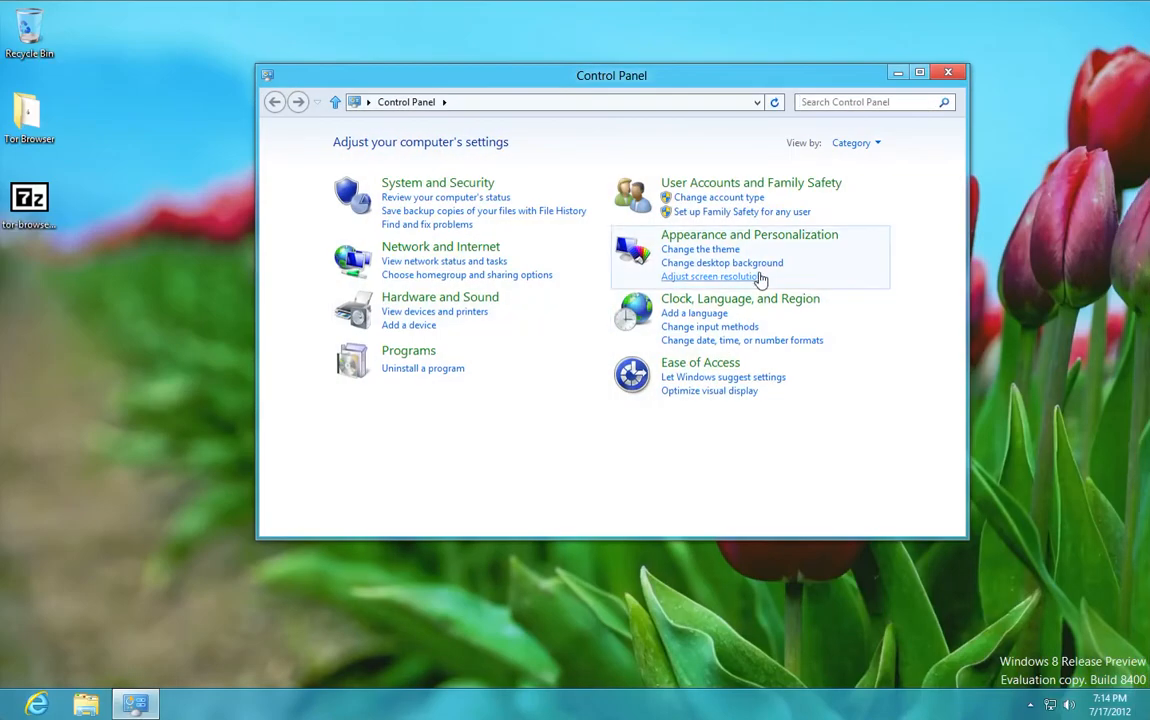
mouse_move(724, 188)
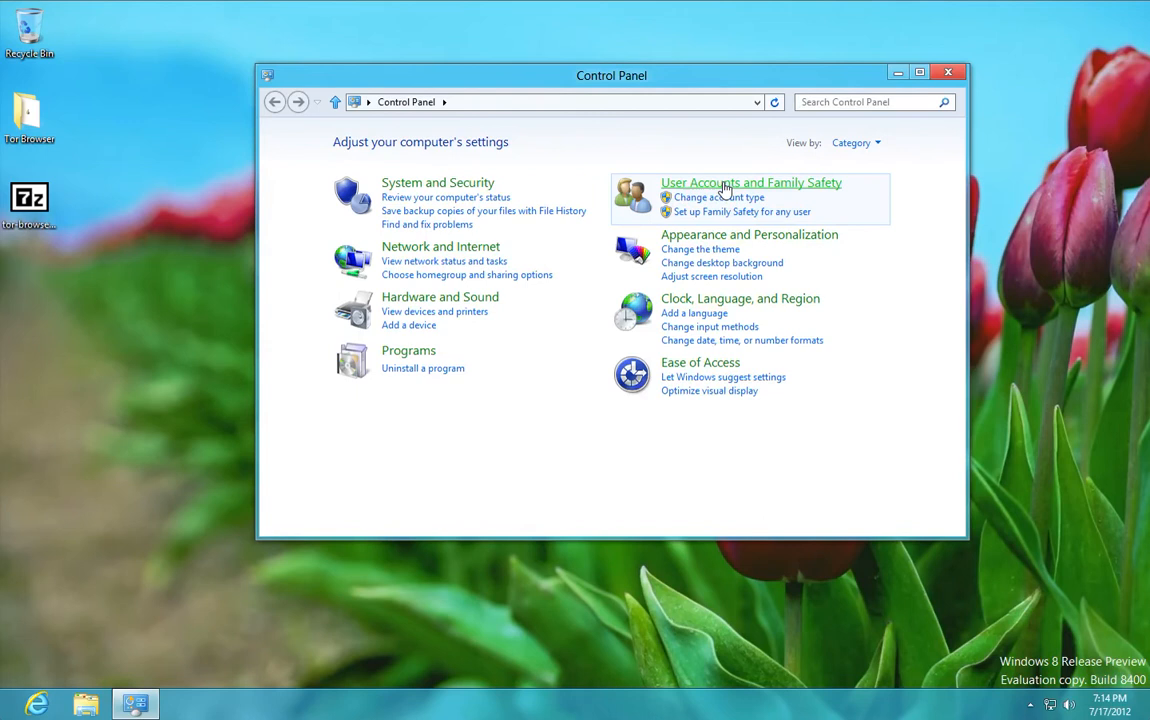
Step: Go through User Accounts and Family Safety and User Accounts to this account's PC settings page
click(751, 182)
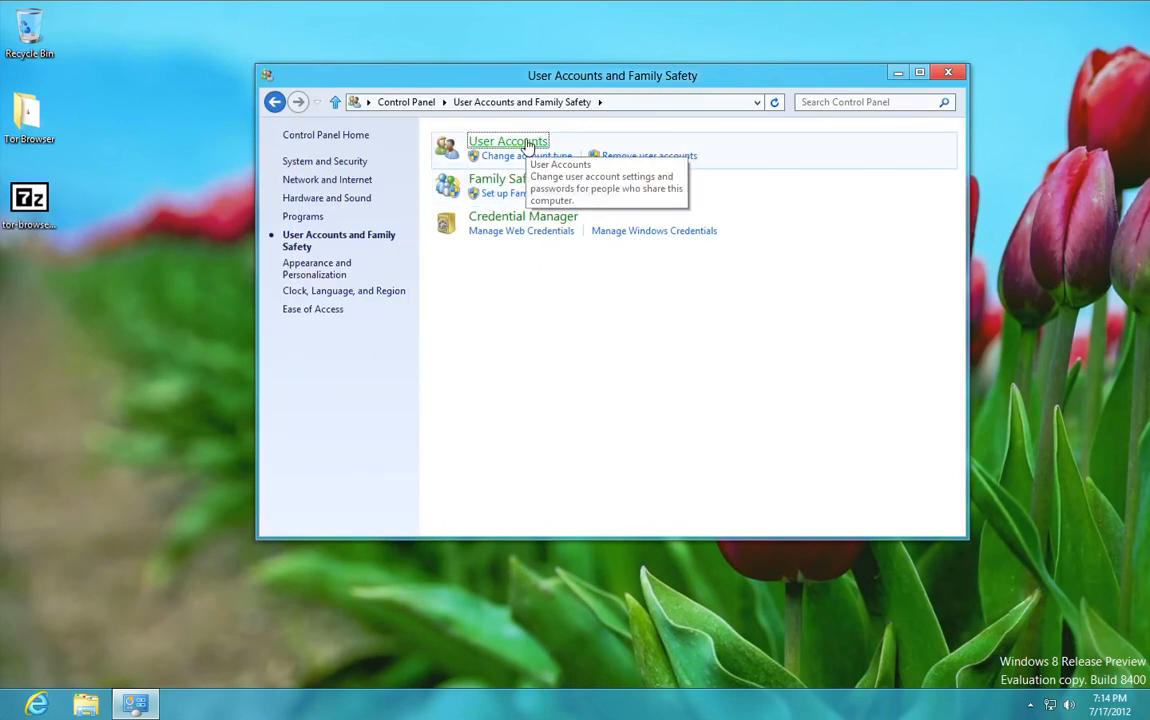
click(507, 141)
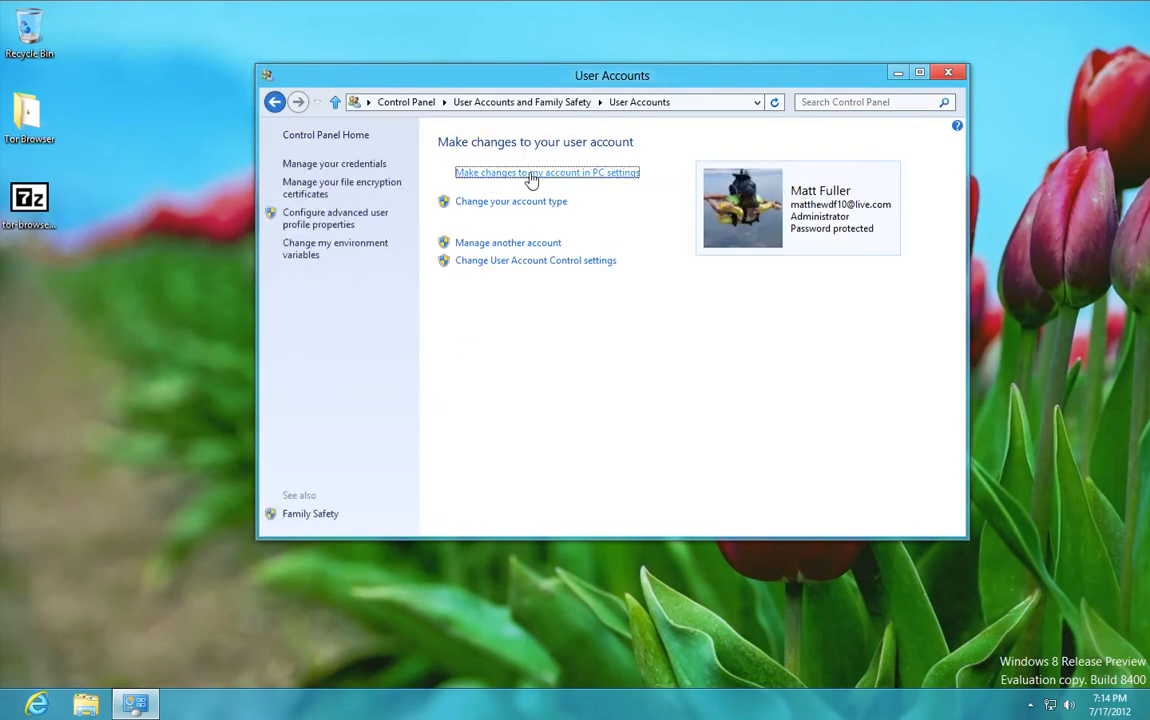
click(547, 172)
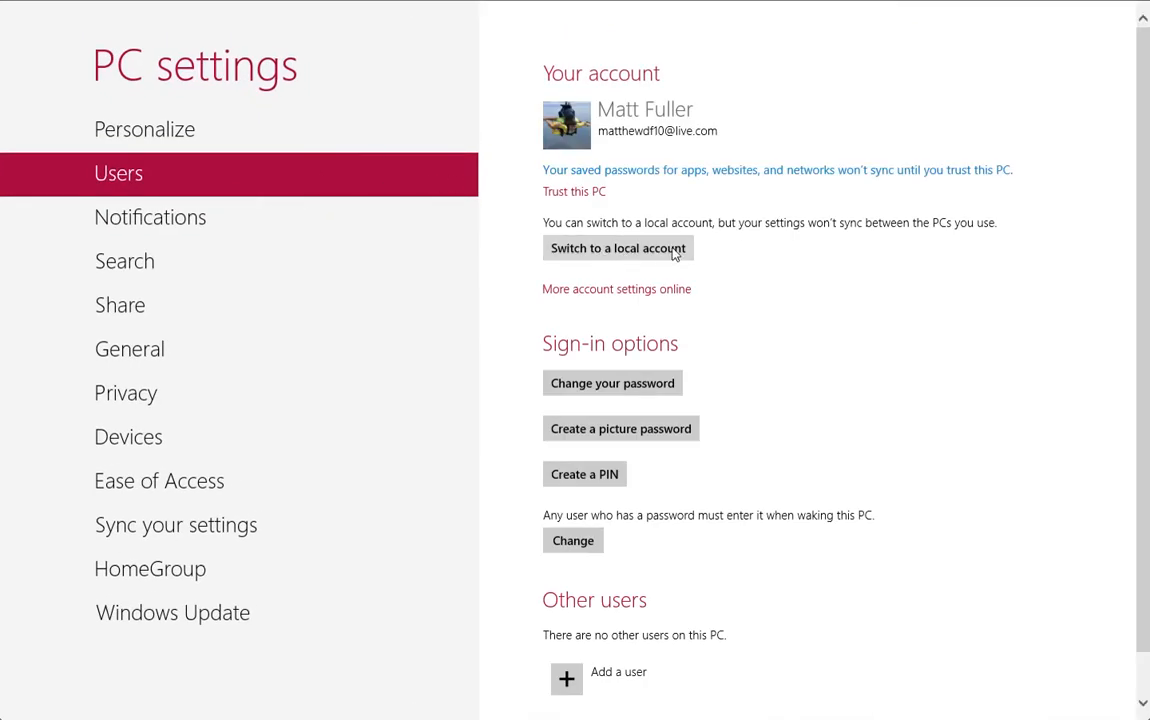
Step: Confirm the current password, enter the new local account details ('new'), then sign out and finish
click(618, 248)
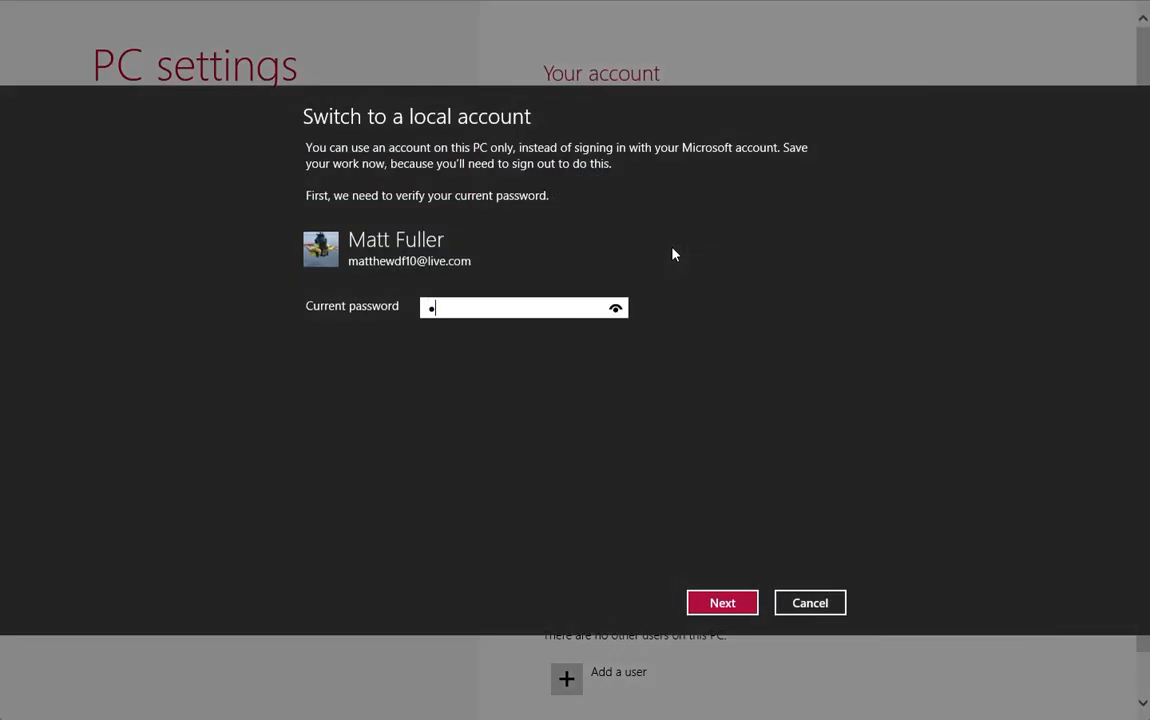
click(722, 602)
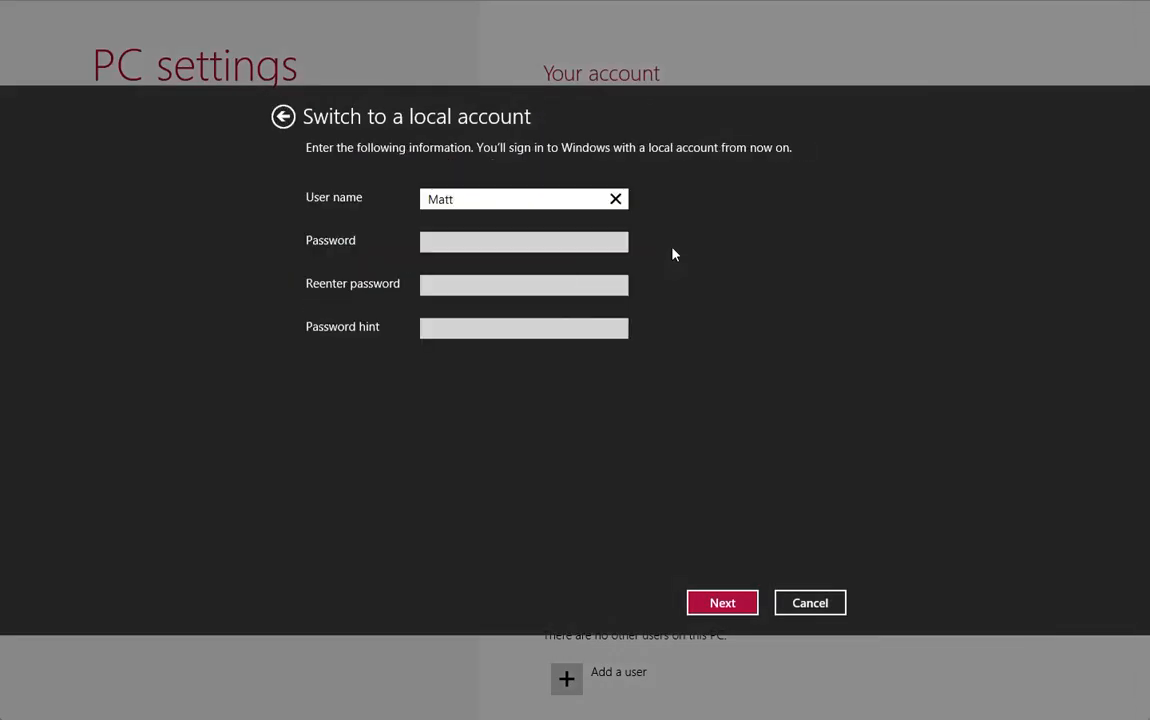
click(524, 241)
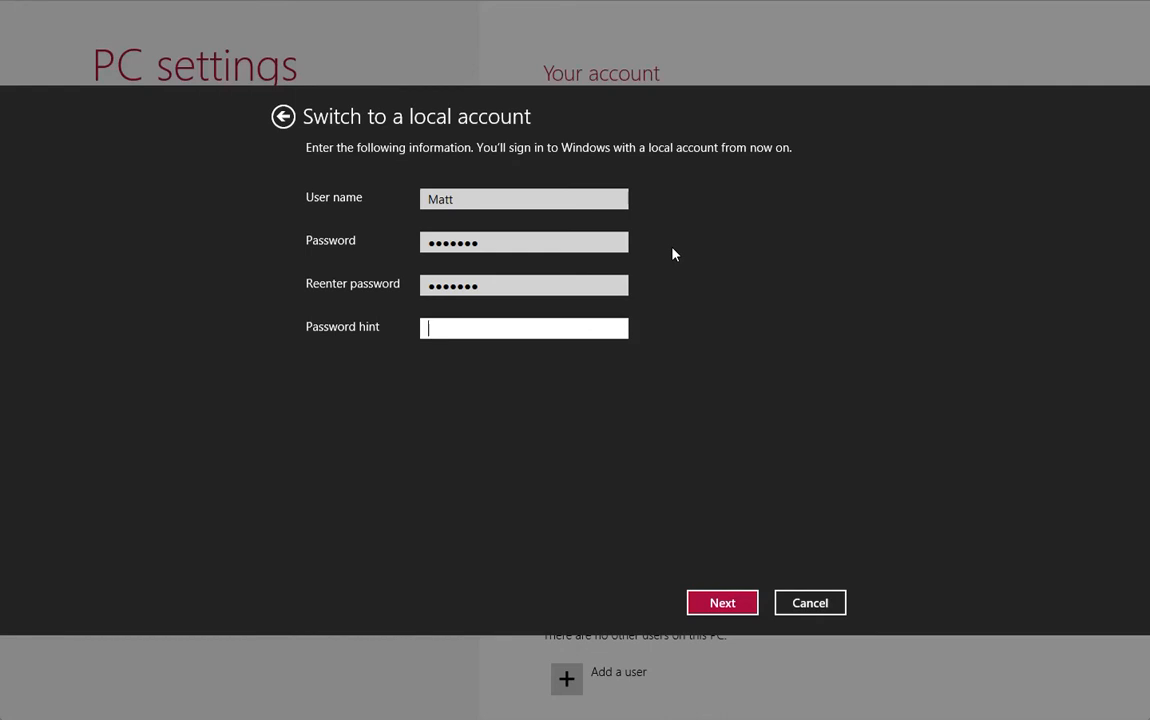
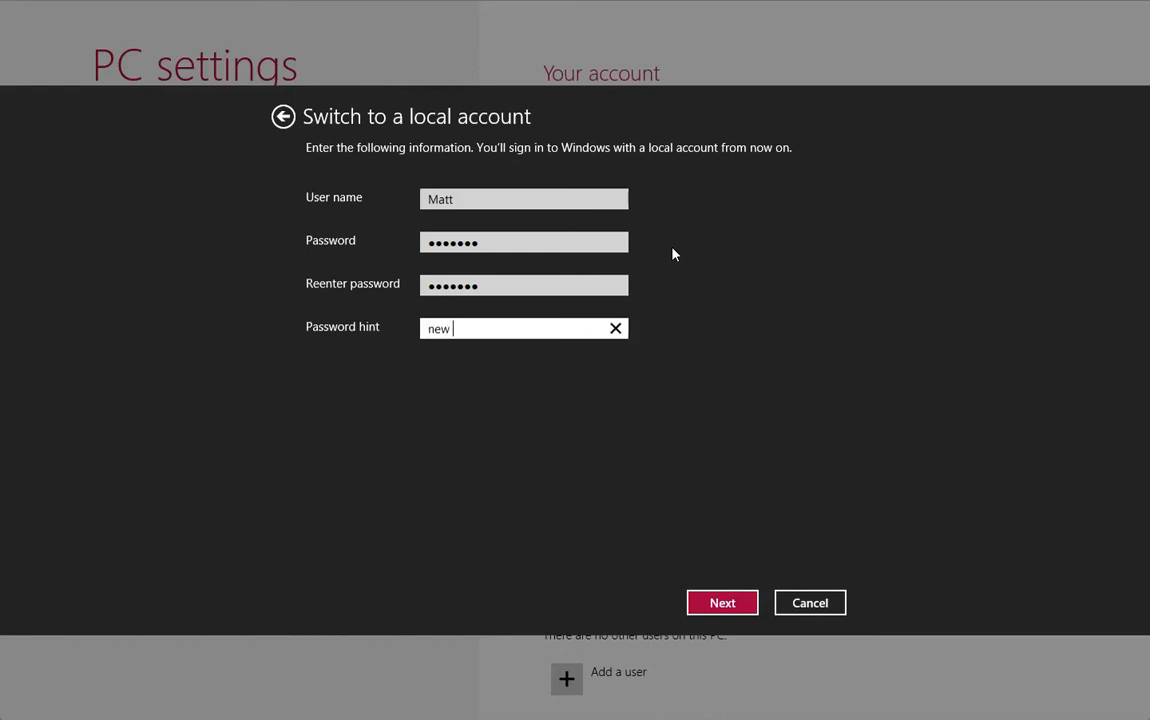
click(721, 602)
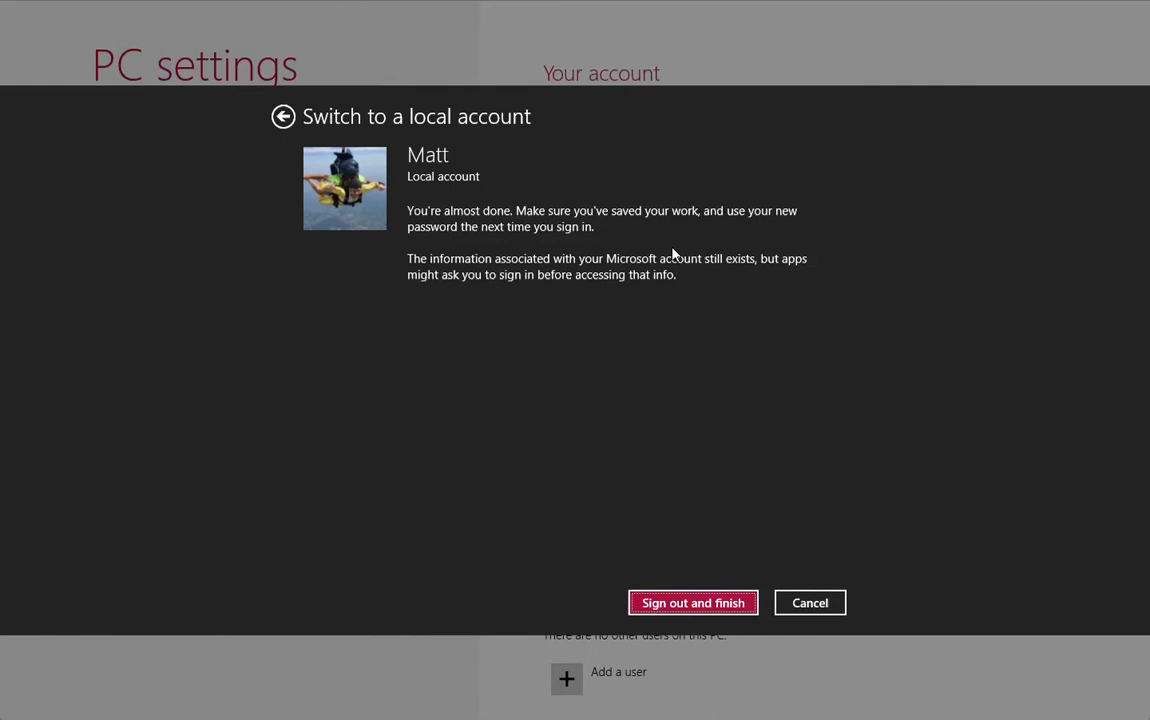
click(691, 602)
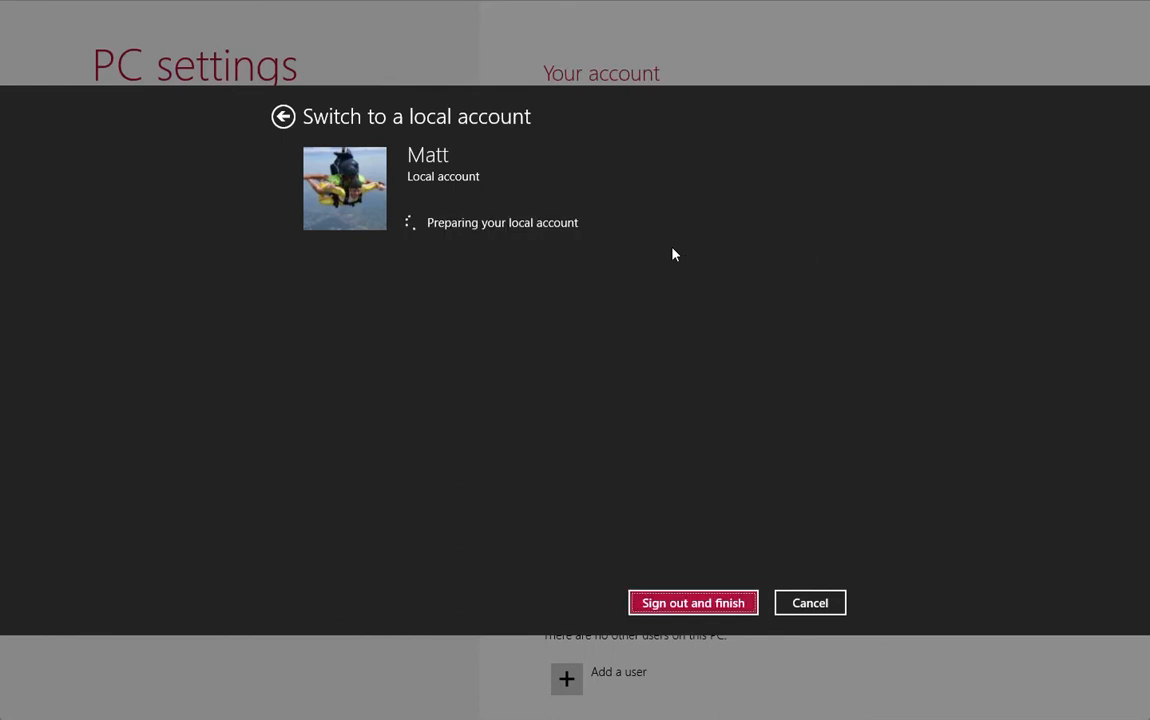
click(692, 602)
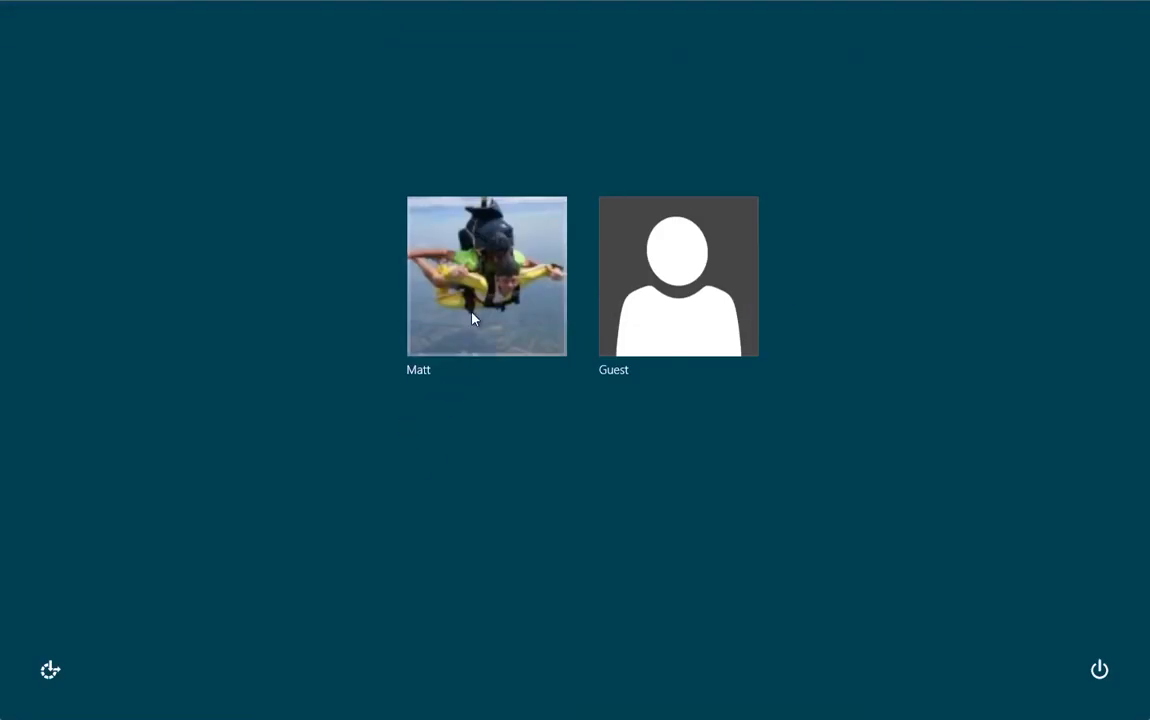
Step: Sign in to the local account and reach its PC settings page through User Accounts
click(487, 276)
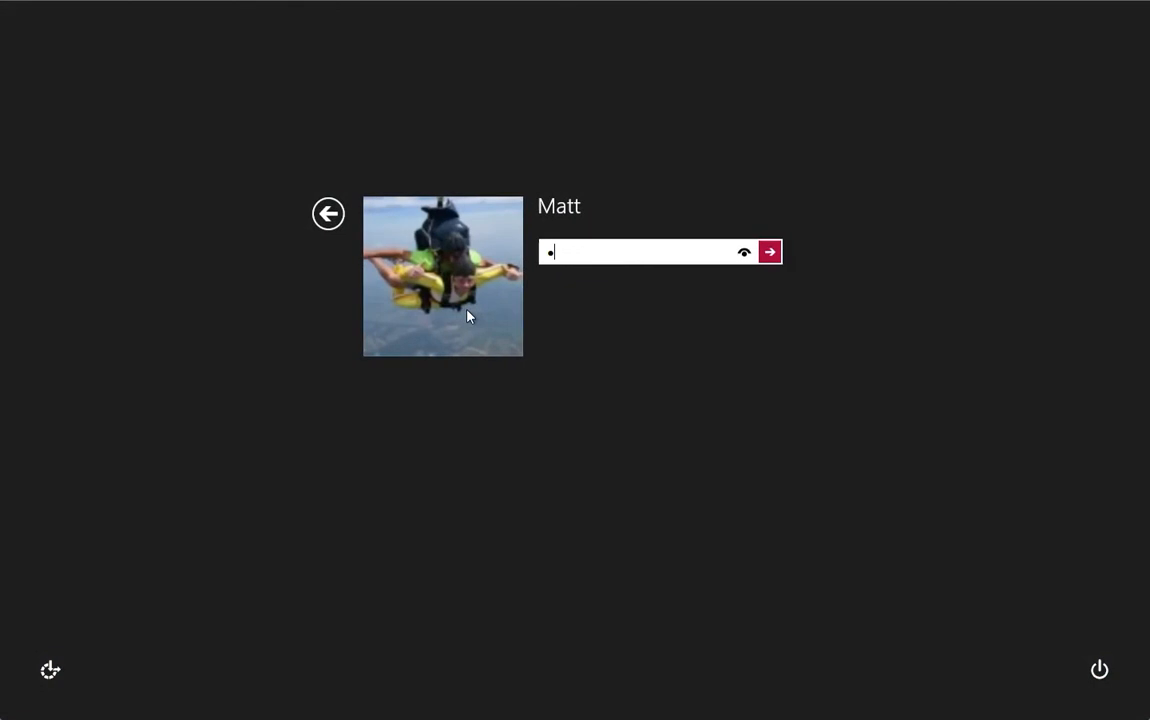
click(769, 251)
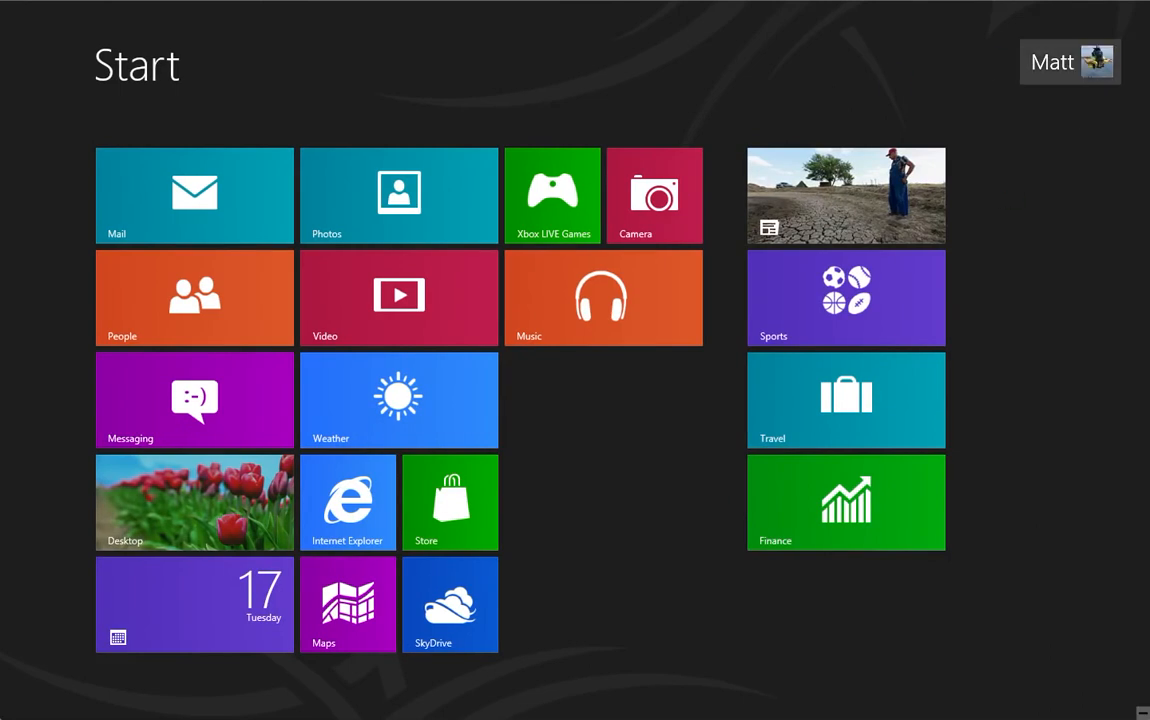
mouse_move(1140, 710)
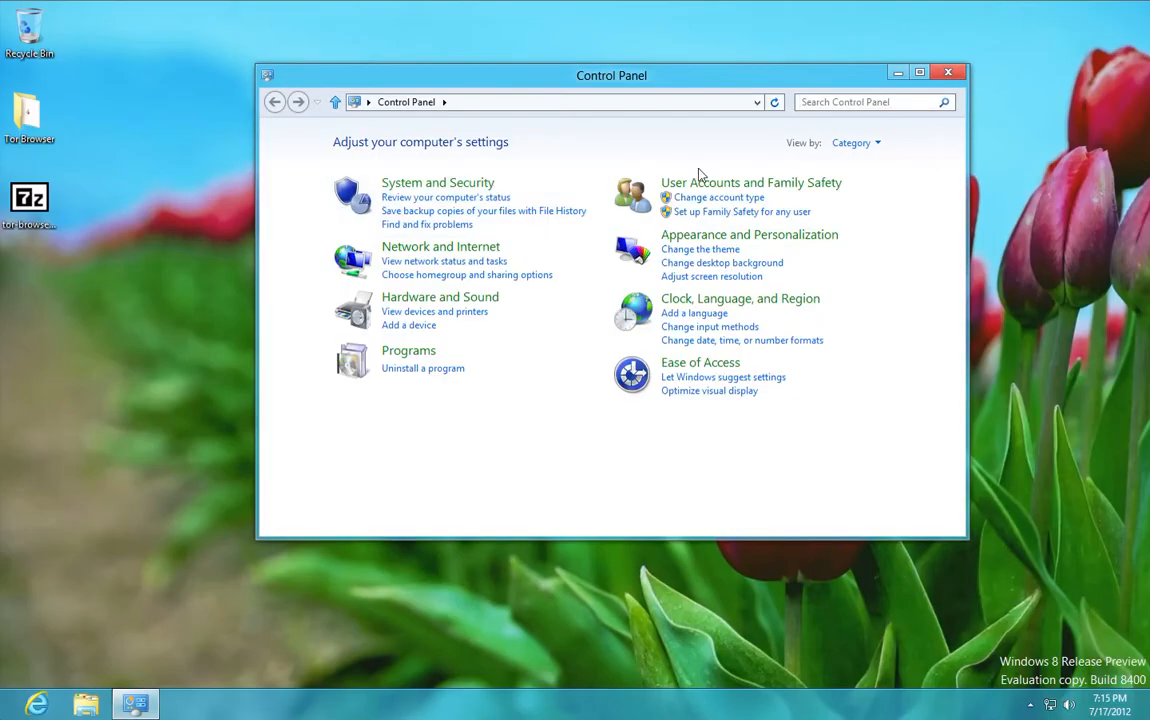
click(751, 182)
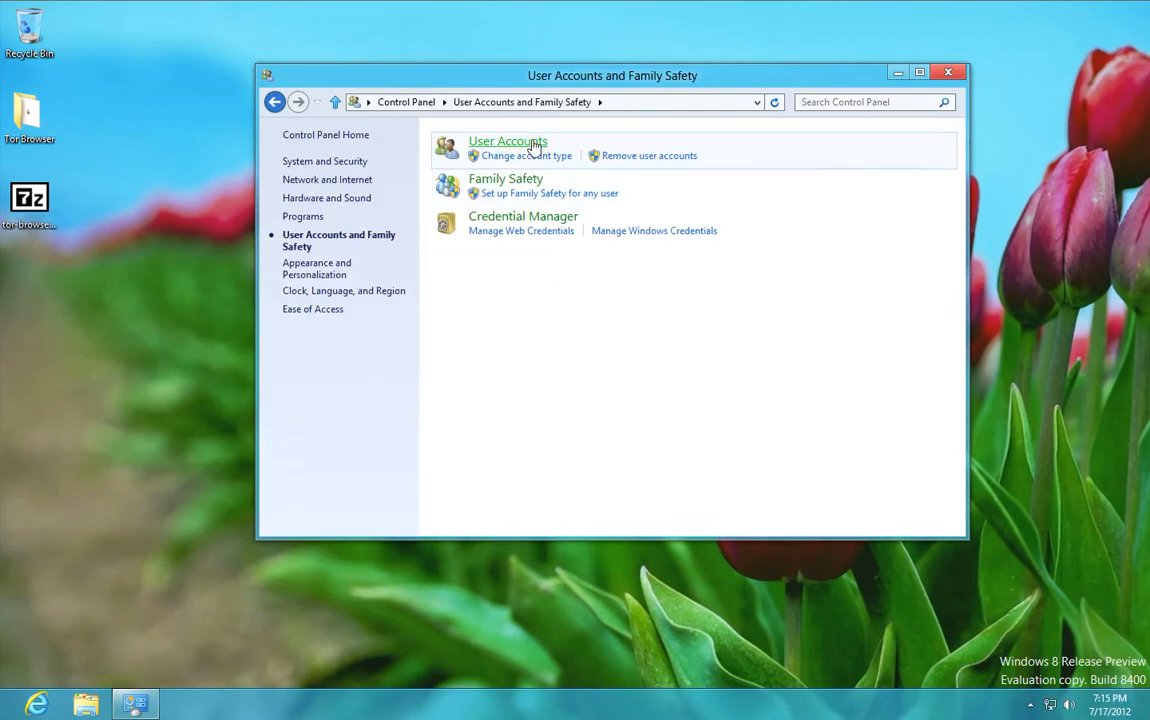
click(507, 141)
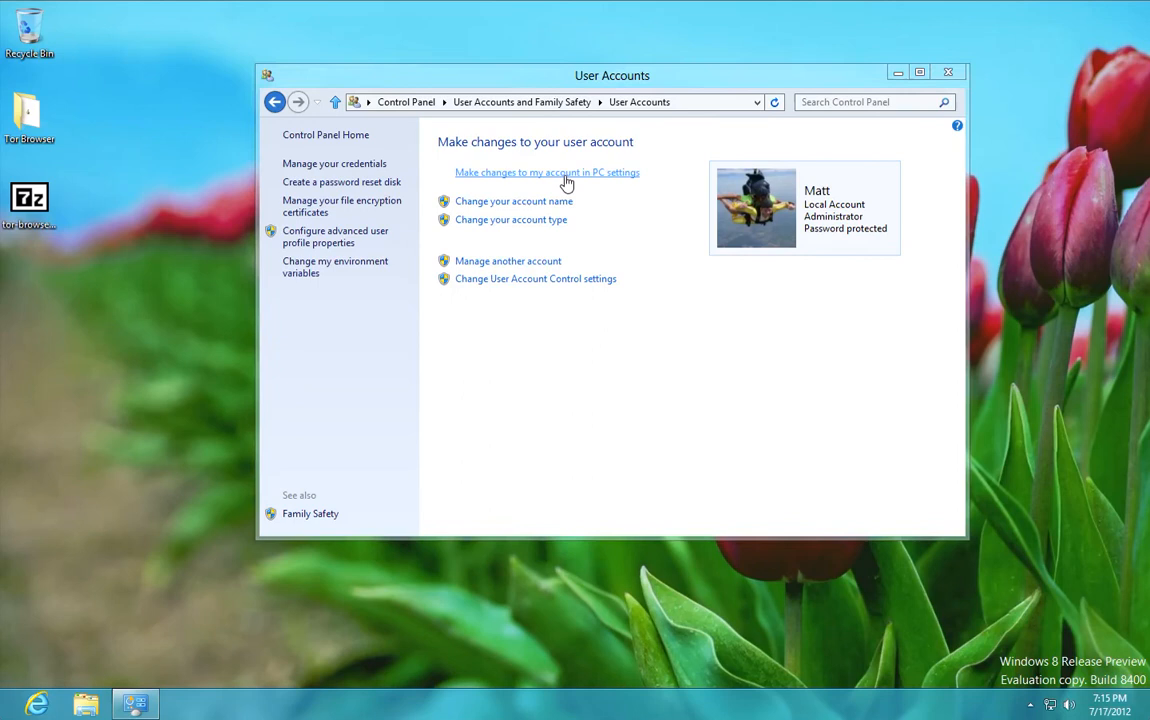
click(547, 172)
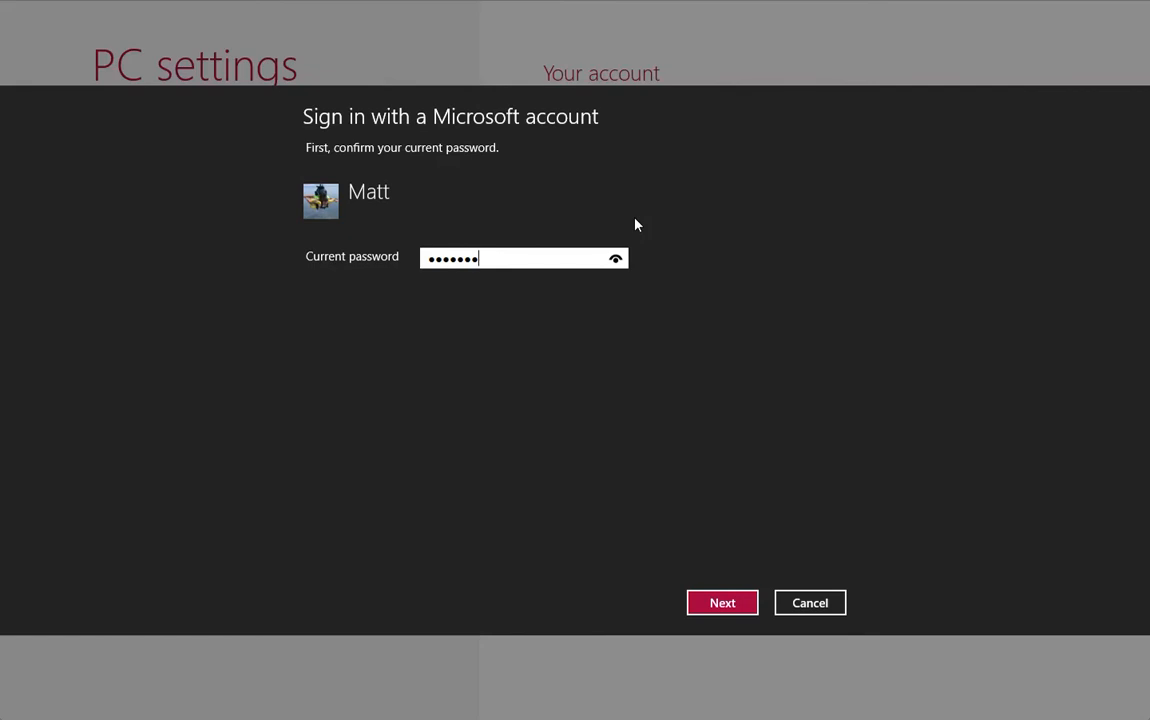
click(722, 602)
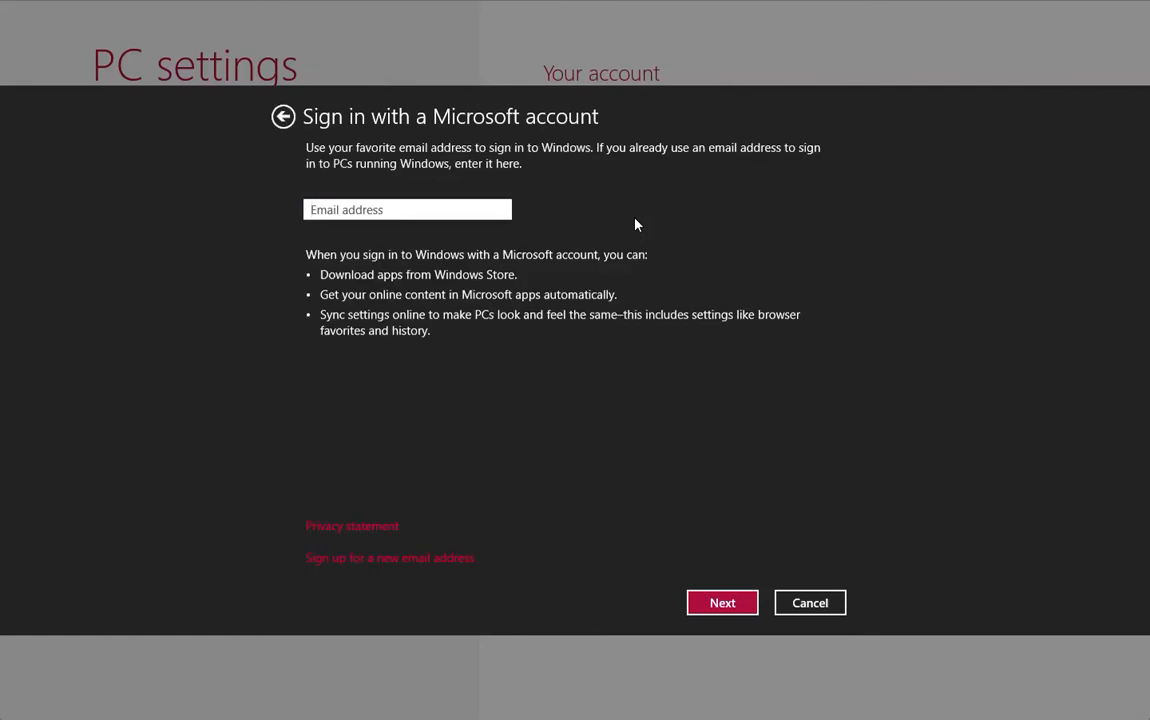
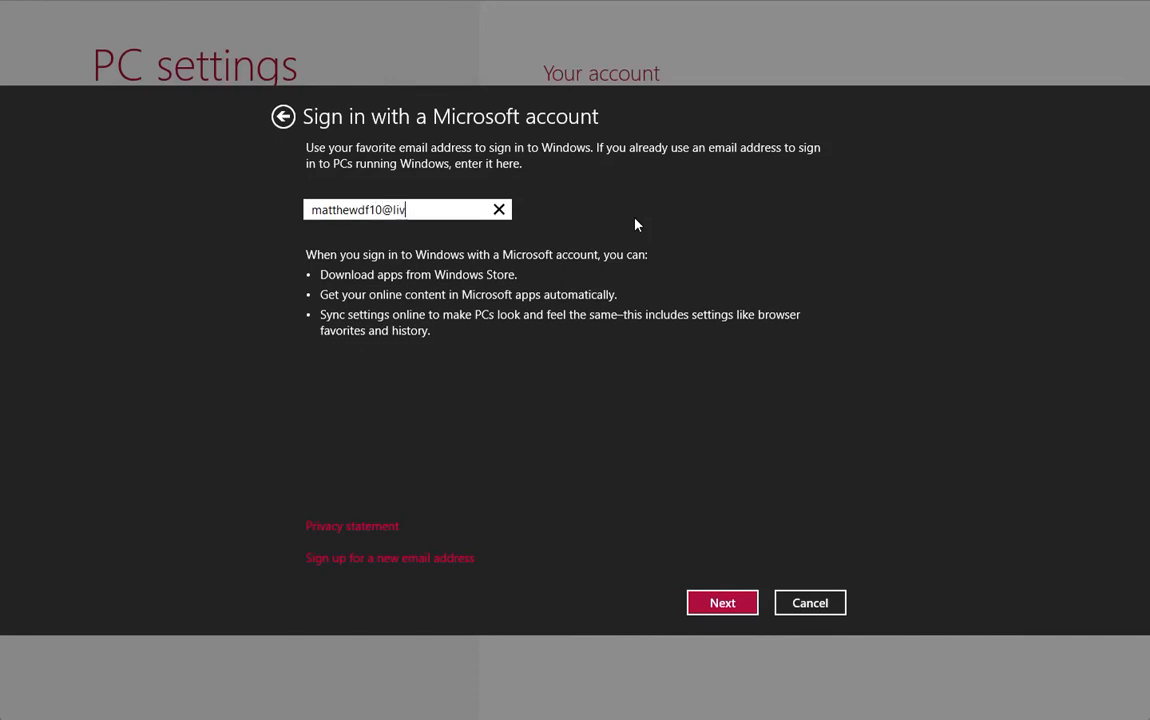
click(722, 602)
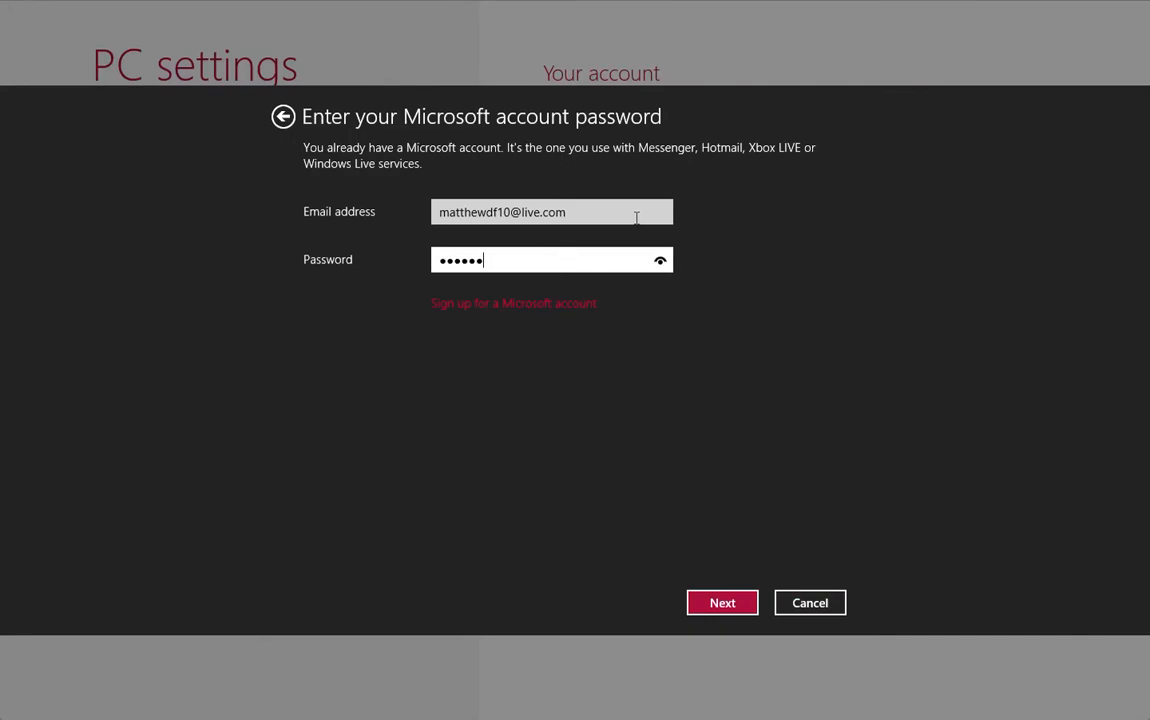
click(722, 602)
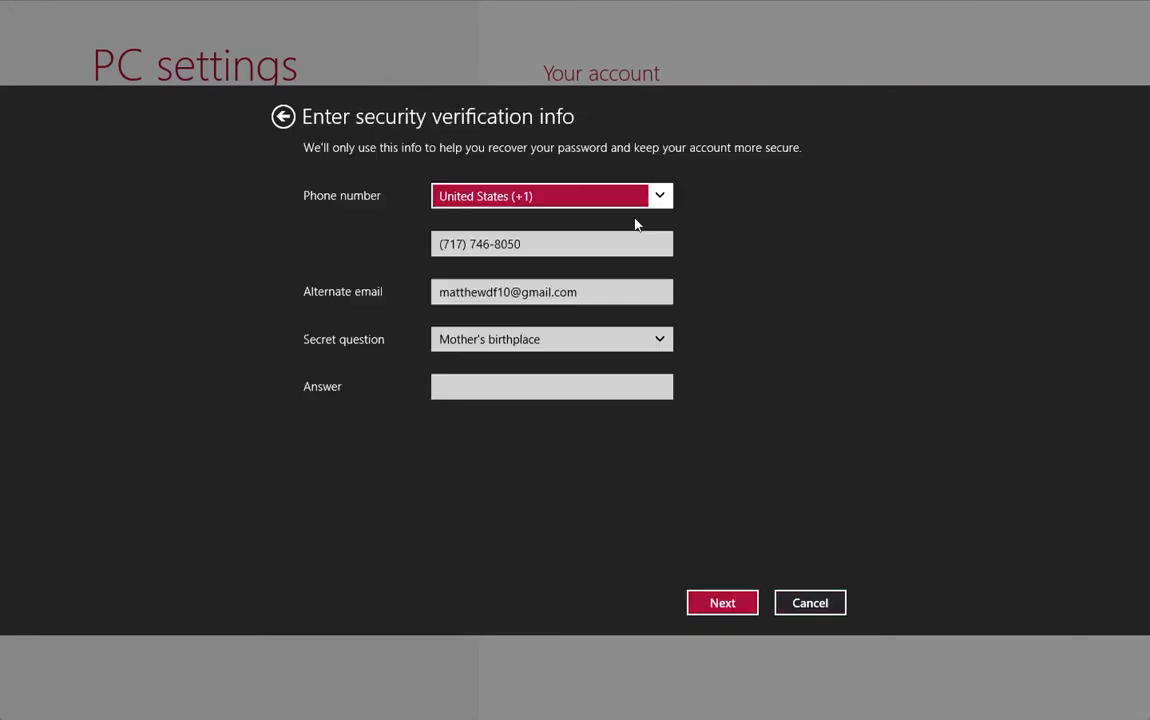
Step: Pick 'Name of first pet' as the secret question and focus the Answer box
click(551, 386)
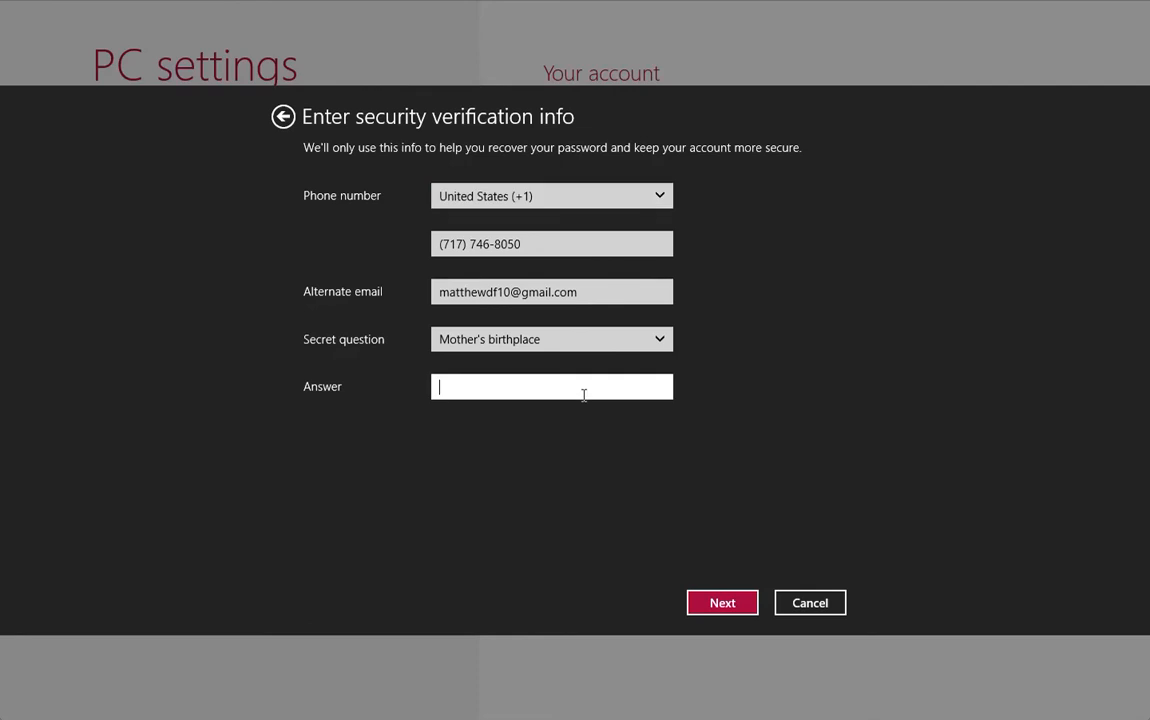
click(551, 339)
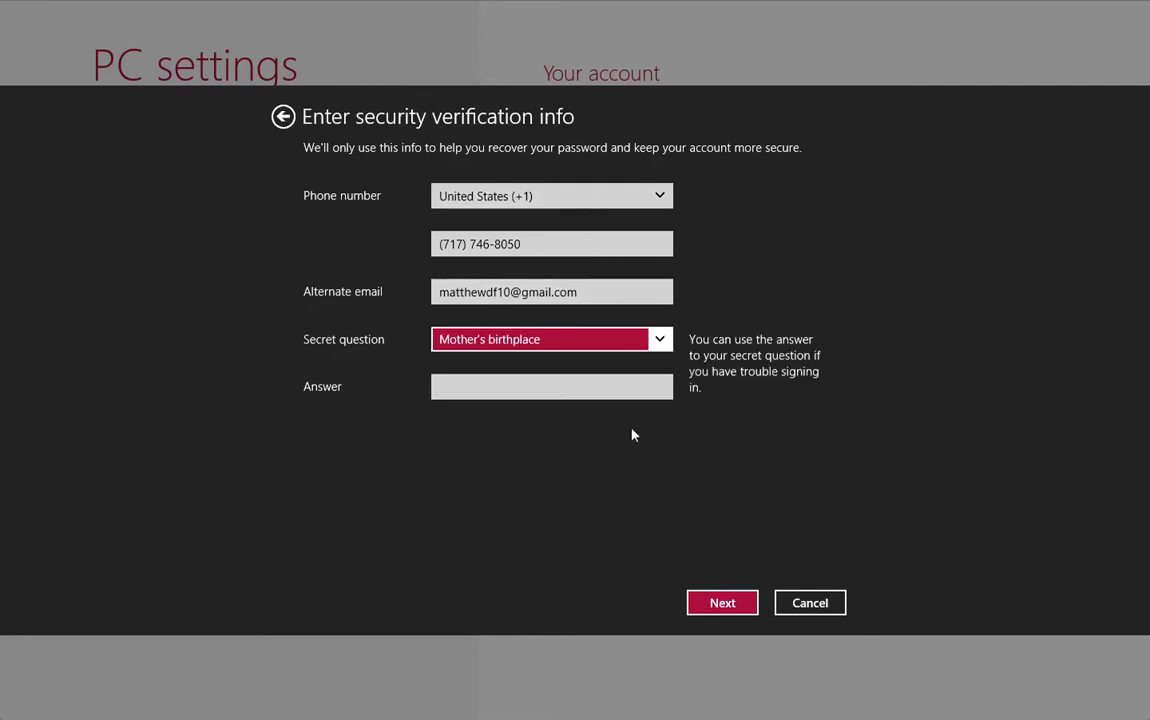
click(551, 339)
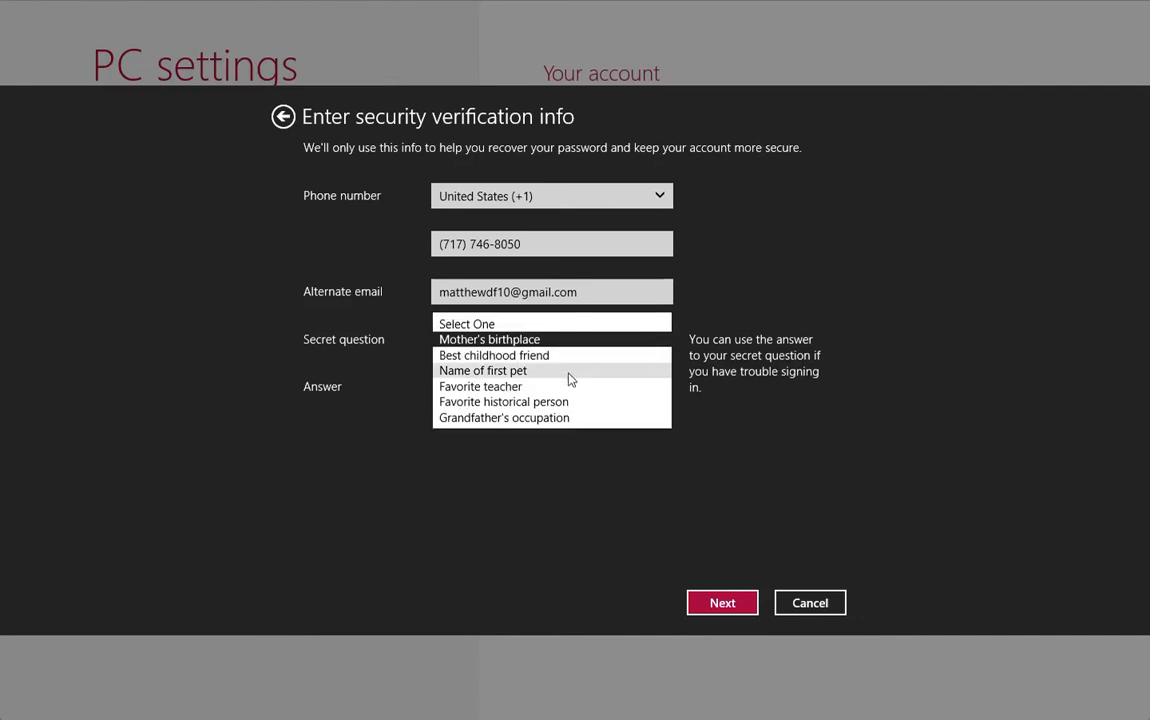
click(482, 370)
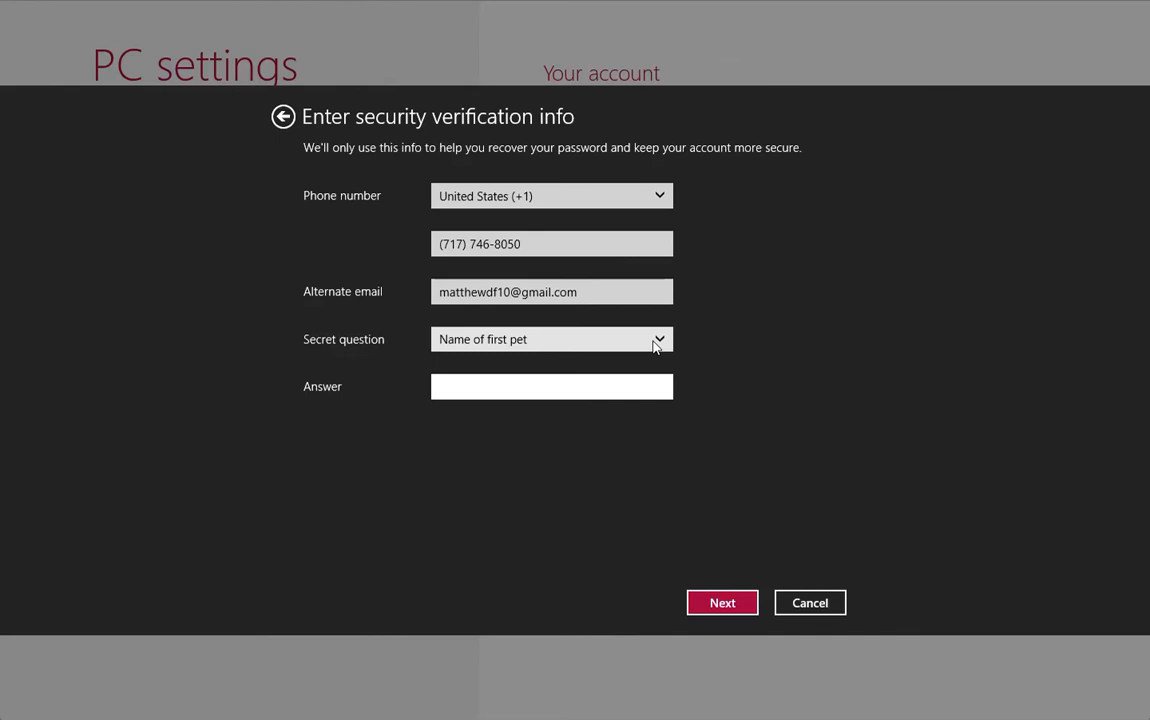
click(551, 386)
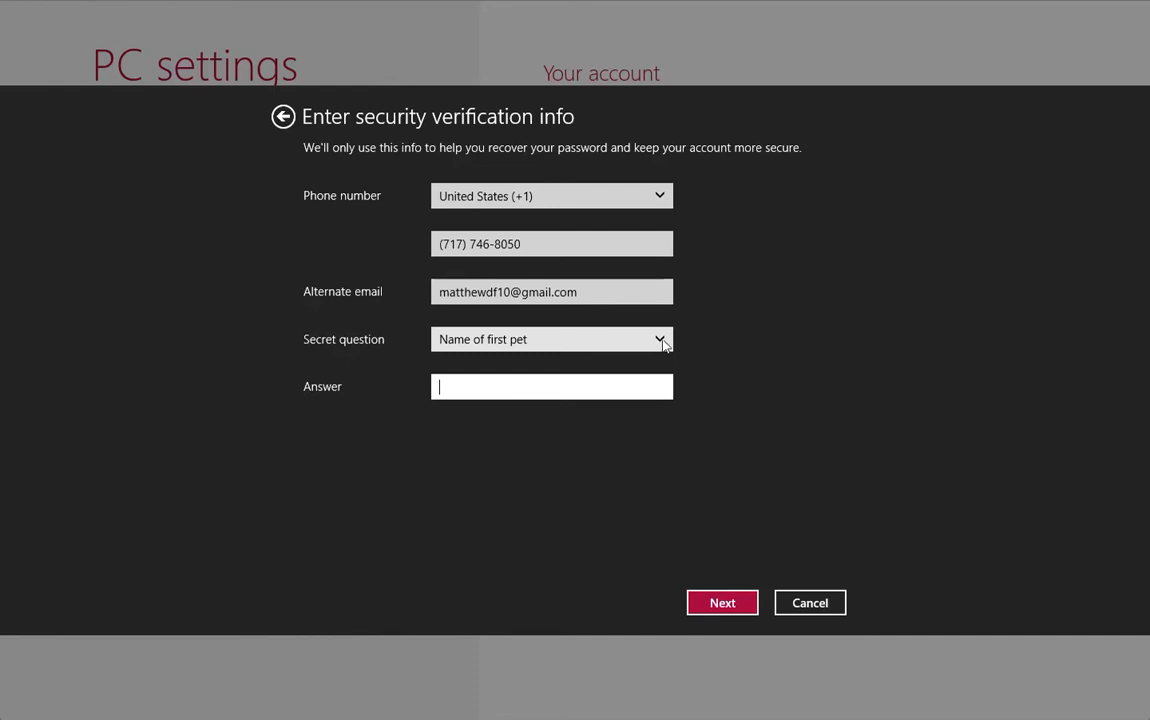
mouse_move(769, 261)
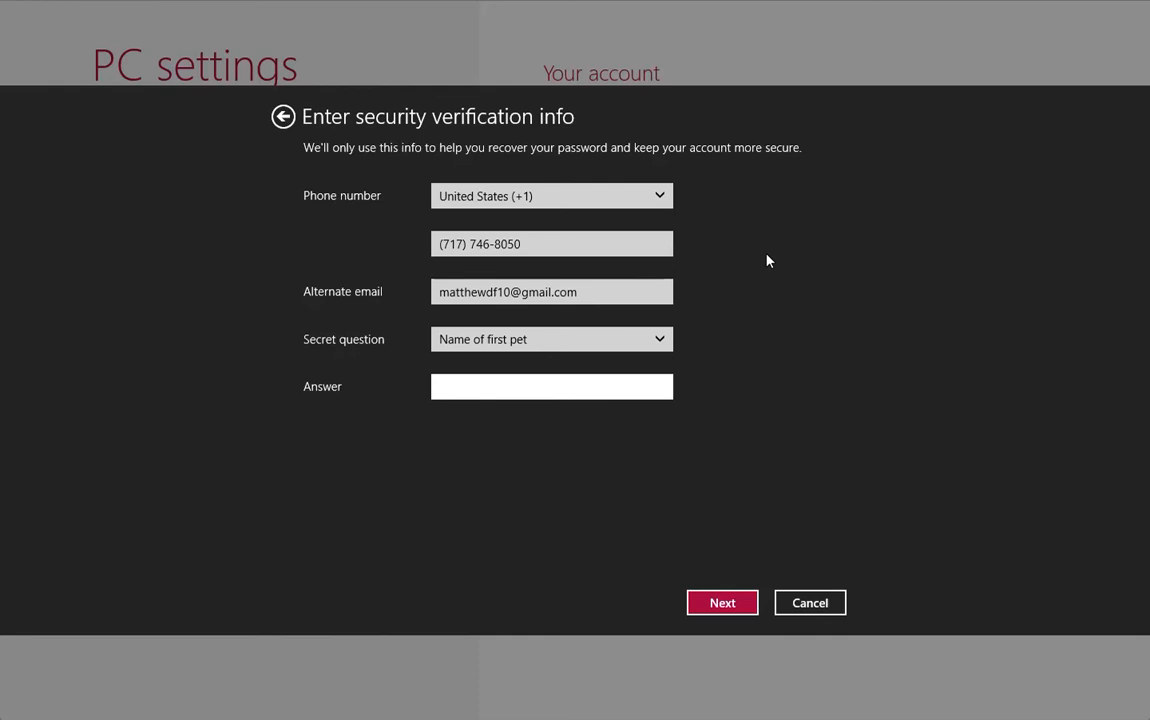
click(551, 386)
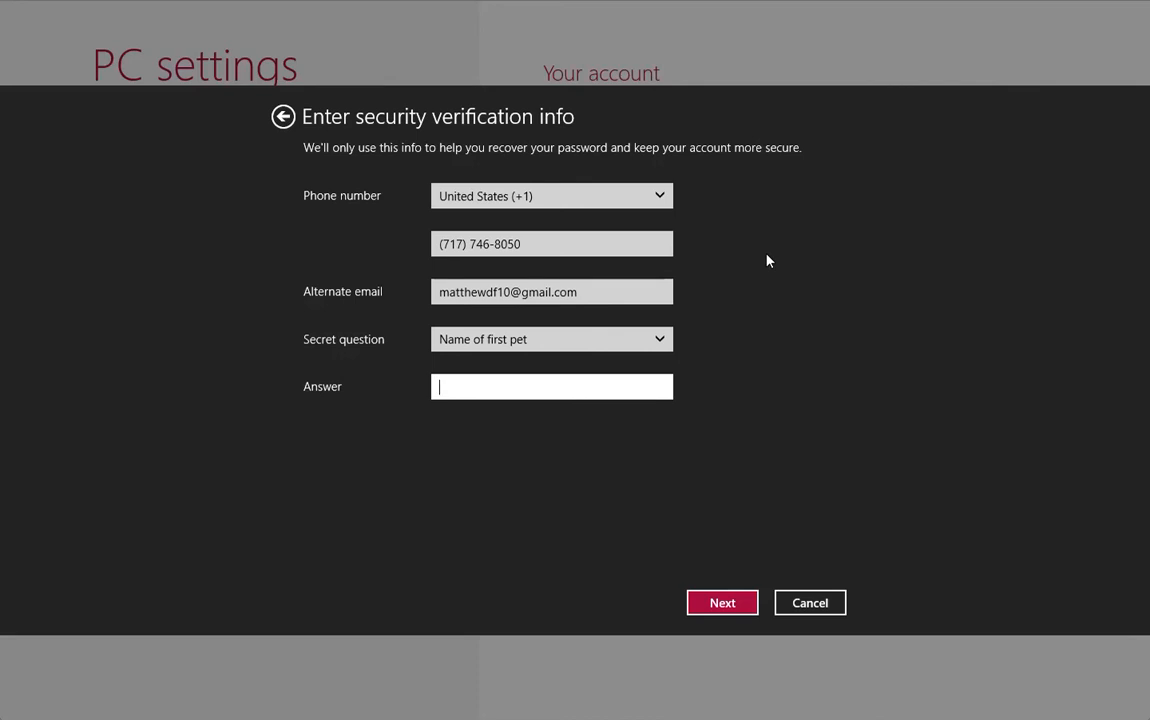